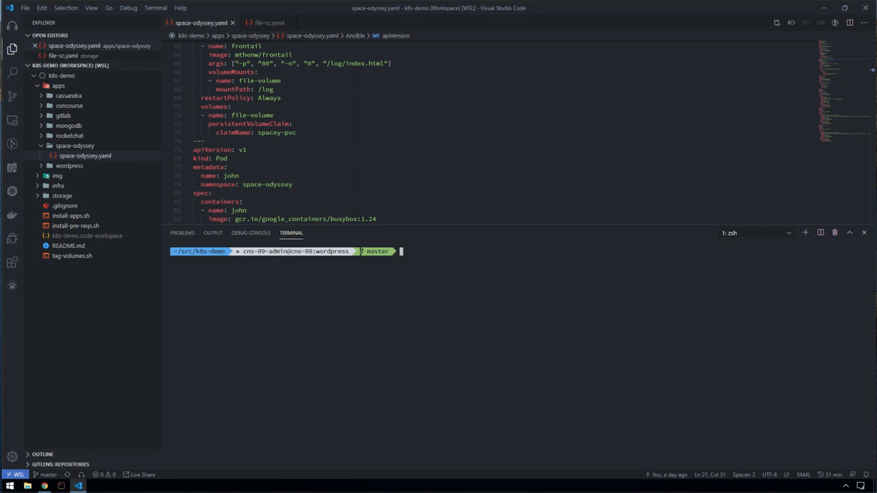
pyautogui.moveTo(517, 306)
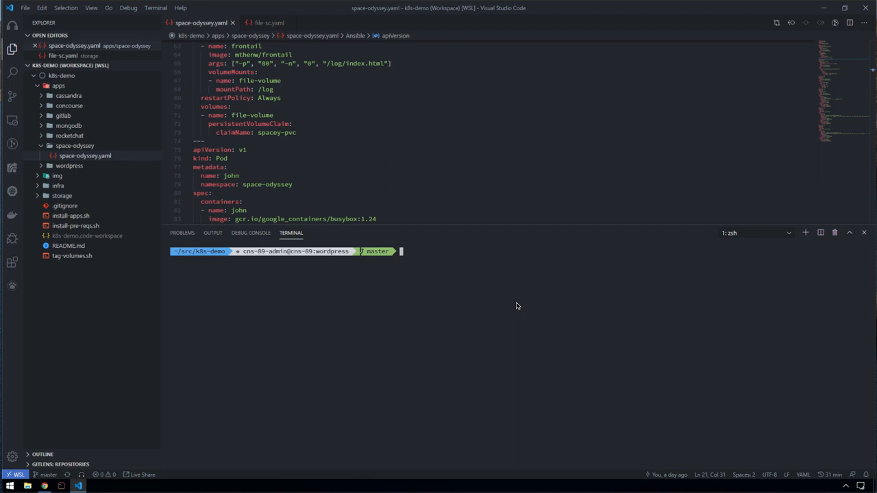
# Apply apps/space-odyssey/space-odyssey.yaml with kubectl to create the namespace, spacey-pvc, ingress, service and pods.
pyautogui.write('kubectl apply -f apps/space-odyssey/space-odyssey.yaml')
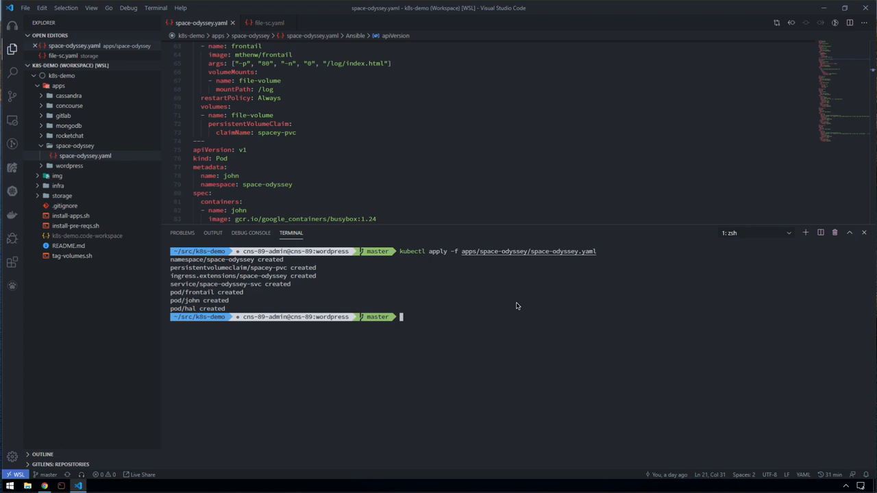
# Switch to the space-odyssey namespace with kubens and watch kubectl get all,pvc,ingress.
pyautogui.write('kubens space-odyssey')
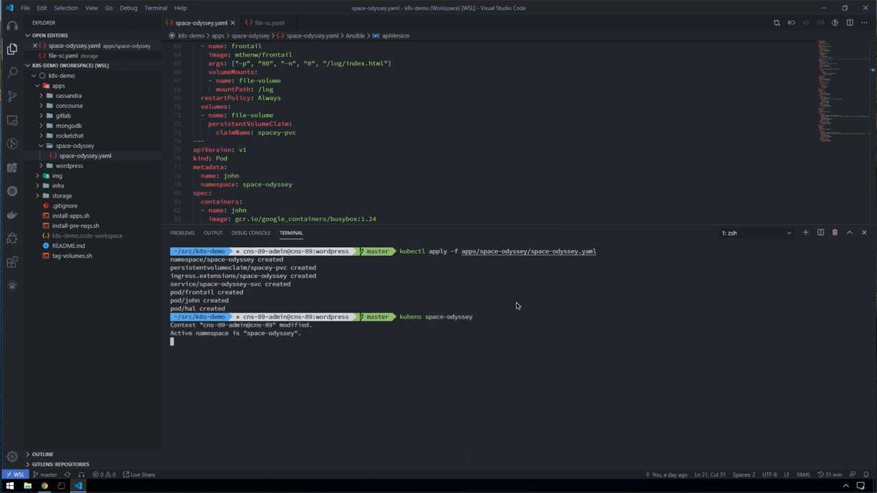
pyautogui.press('Return')
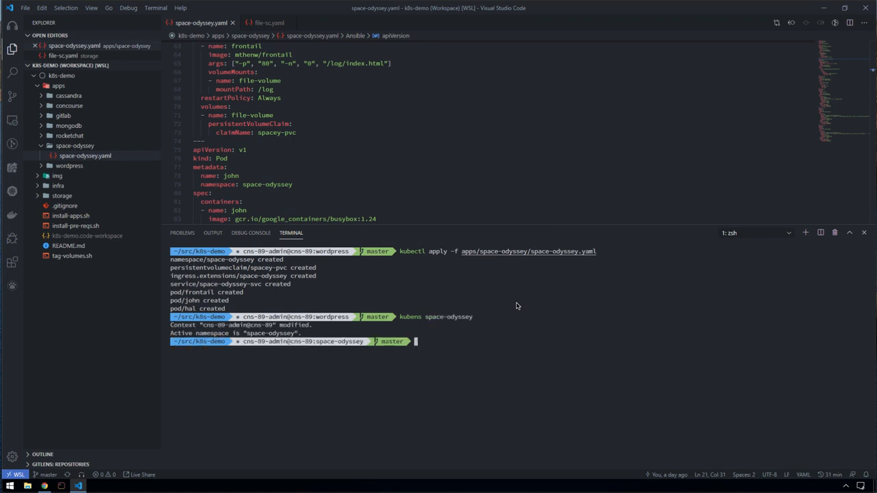
pyautogui.write('watch kubectl get all,pvc,ingress')
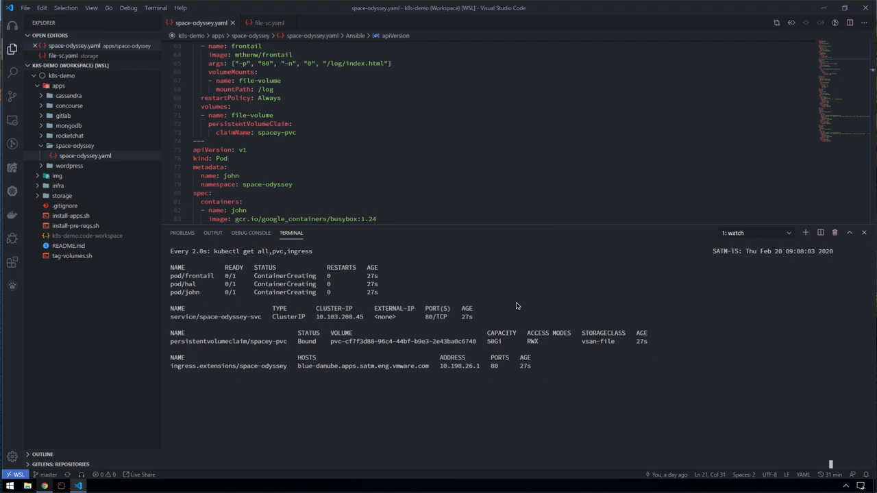
pyautogui.moveTo(74, 468)
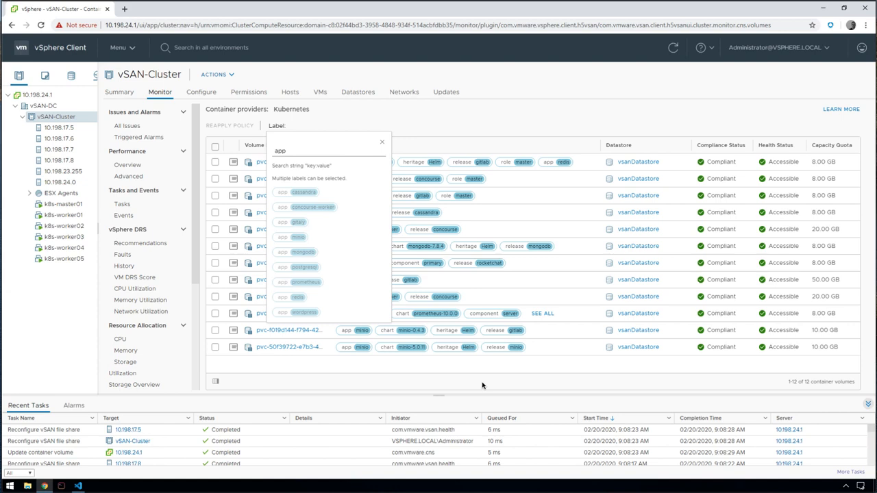
pyautogui.moveTo(352, 183)
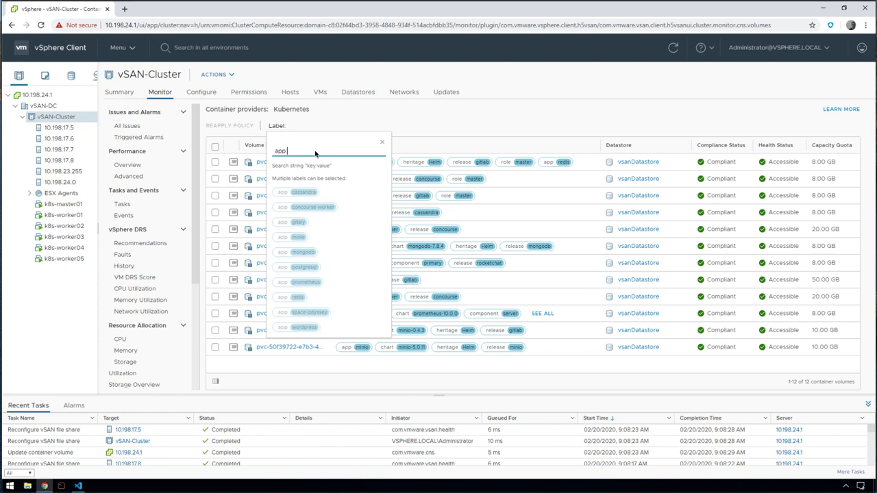
pyautogui.moveTo(333, 188)
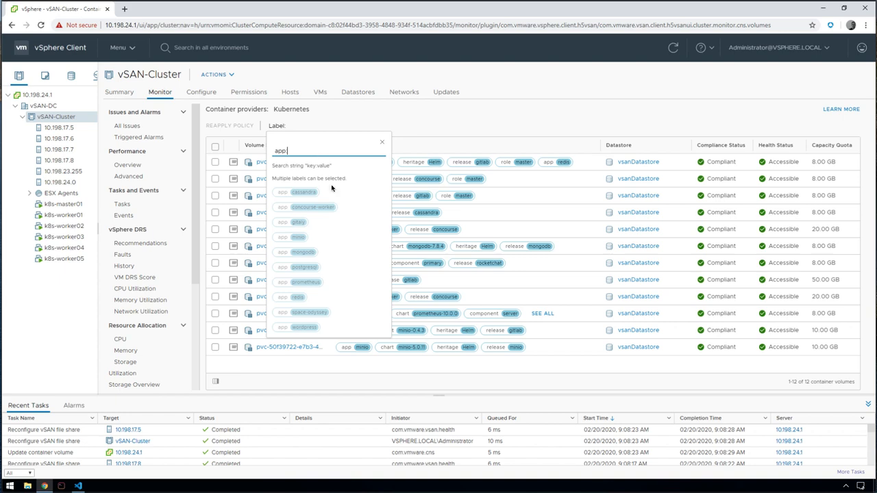
pyautogui.moveTo(346, 312)
pyautogui.write(':')
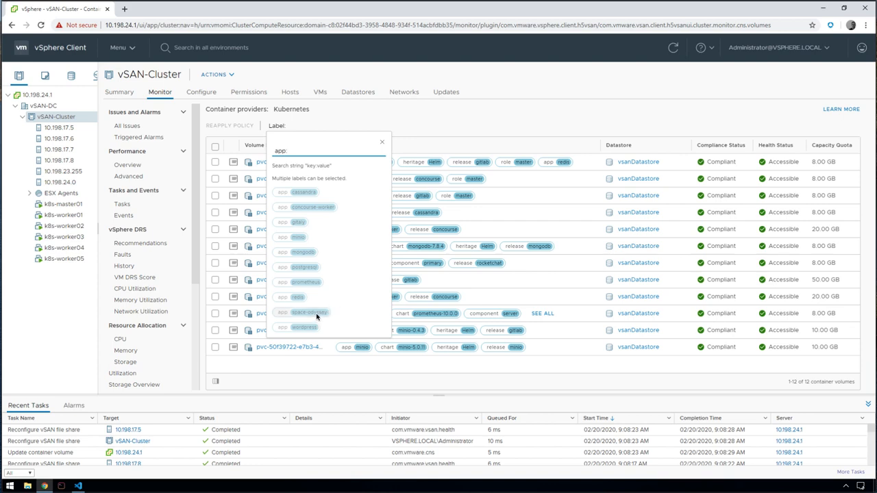
# Filter container volumes by label app:space-odyssey, leaving one 50 GB volume.
pyautogui.click(308, 312)
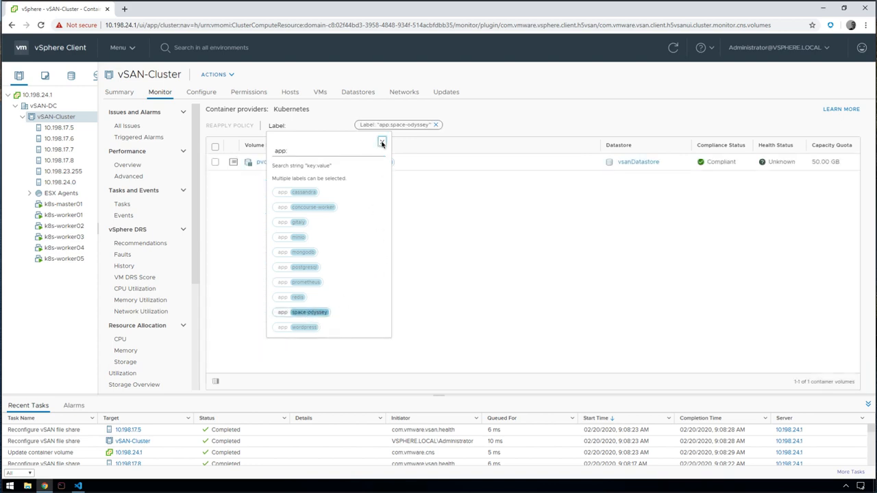
pyautogui.click(382, 143)
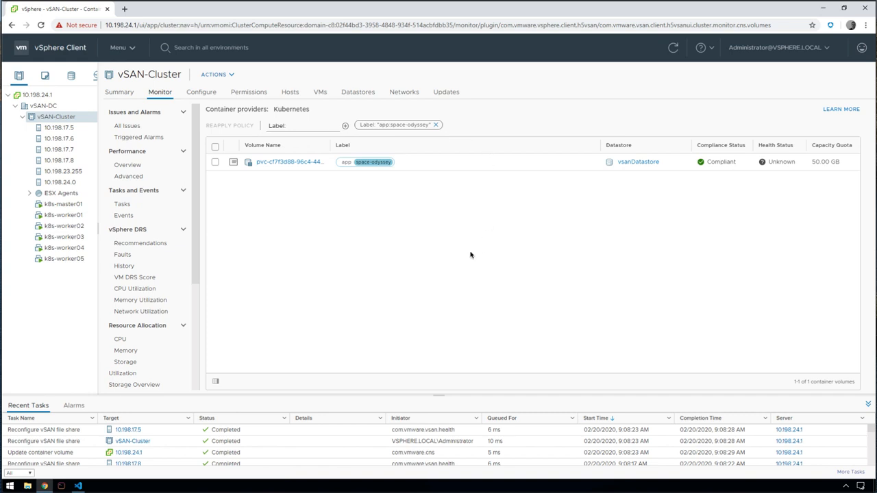
pyautogui.moveTo(237, 220)
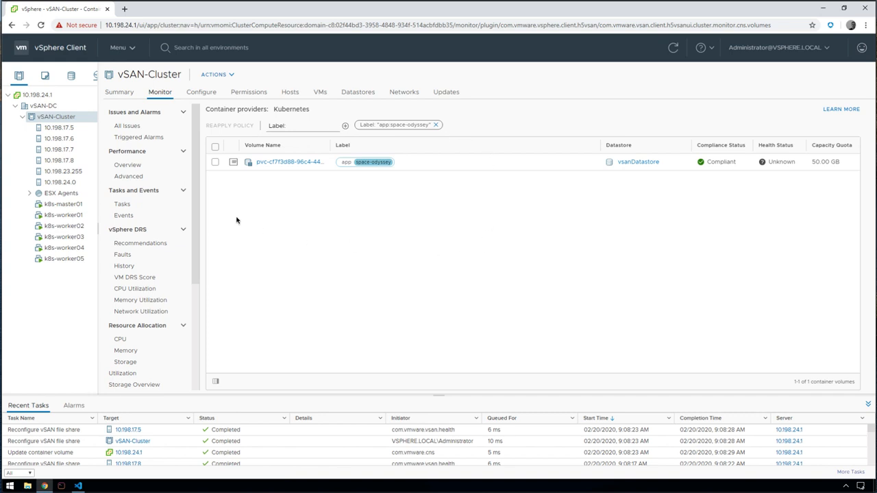
# Inspect the space-odyssey volume's Kubernetes objects and basics: spacey-pvc, three pods, FILE type.
pyautogui.click(233, 161)
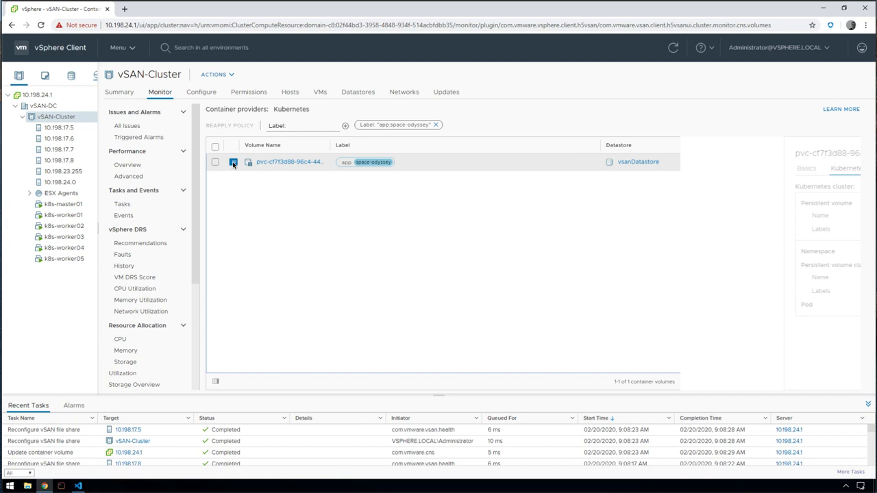
pyautogui.click(439, 168)
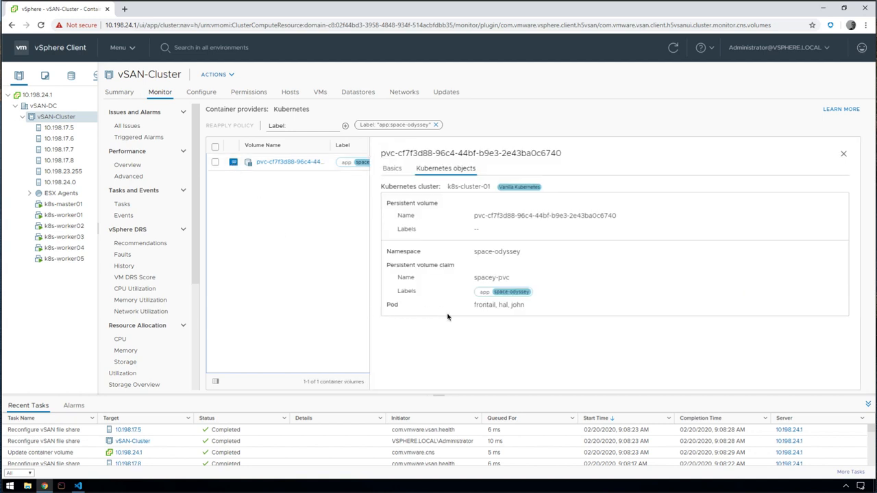
pyautogui.moveTo(481, 312)
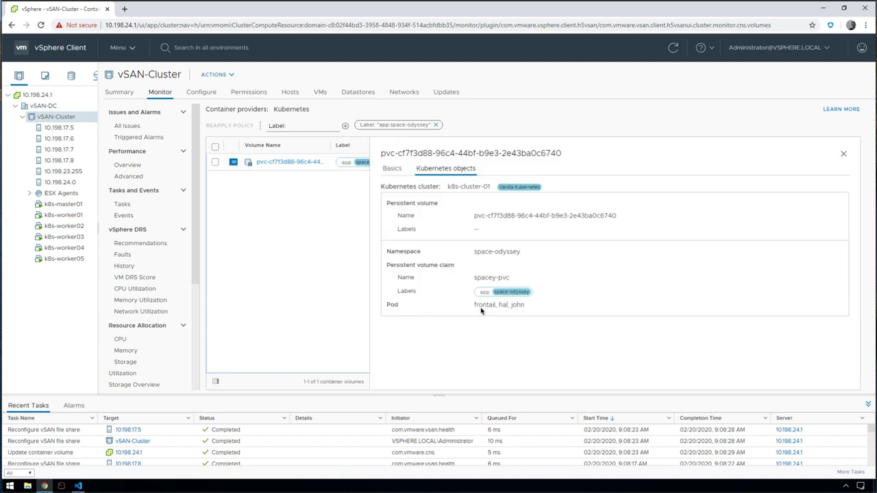
pyautogui.moveTo(515, 310)
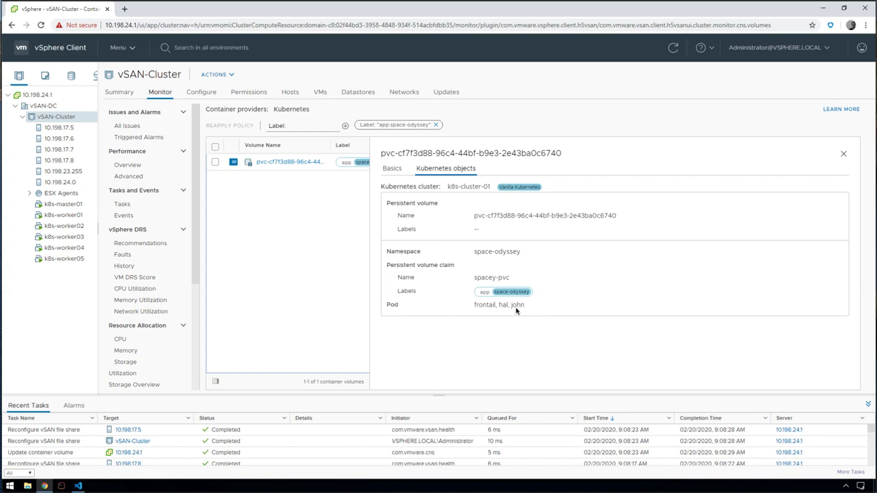
pyautogui.moveTo(508, 281)
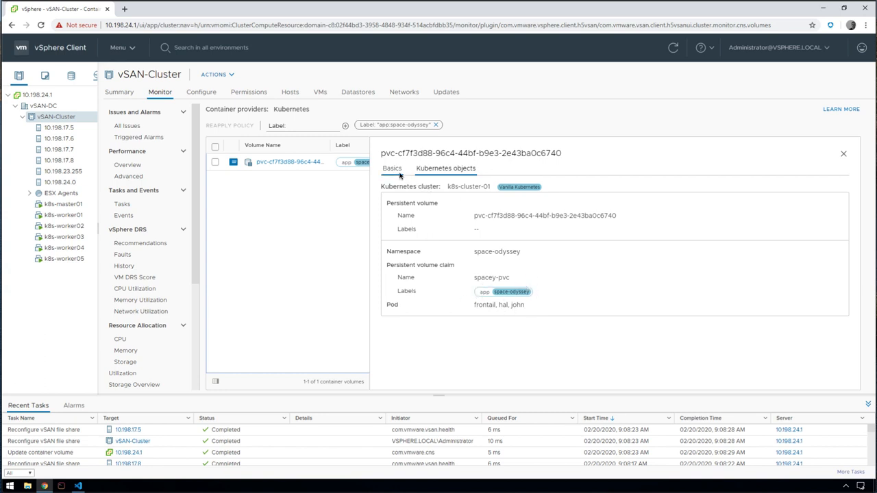
pyautogui.click(392, 168)
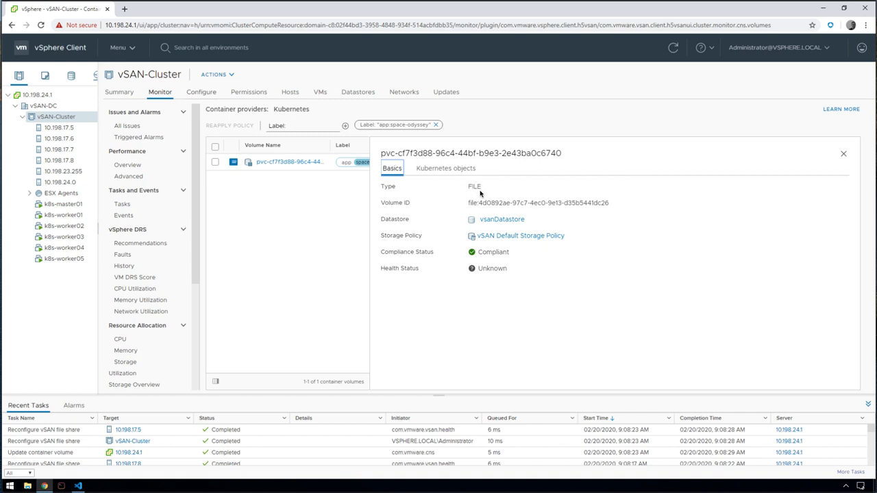
pyautogui.moveTo(469, 208)
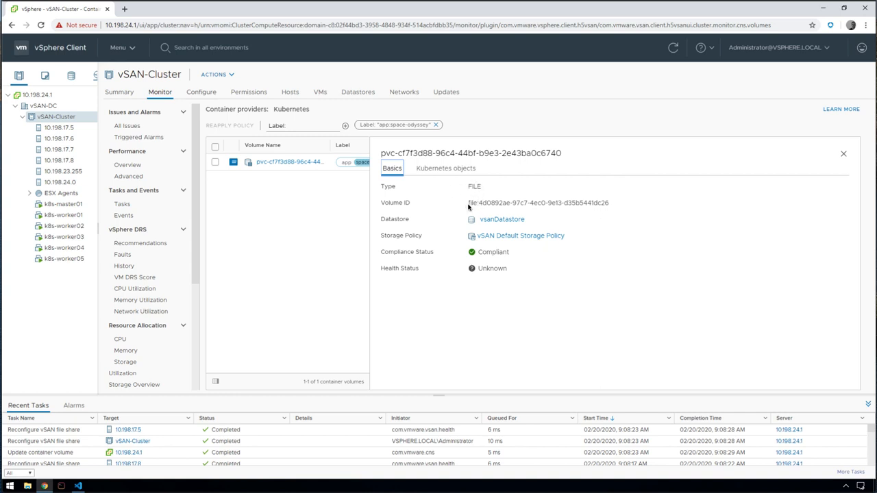
pyautogui.moveTo(457, 218)
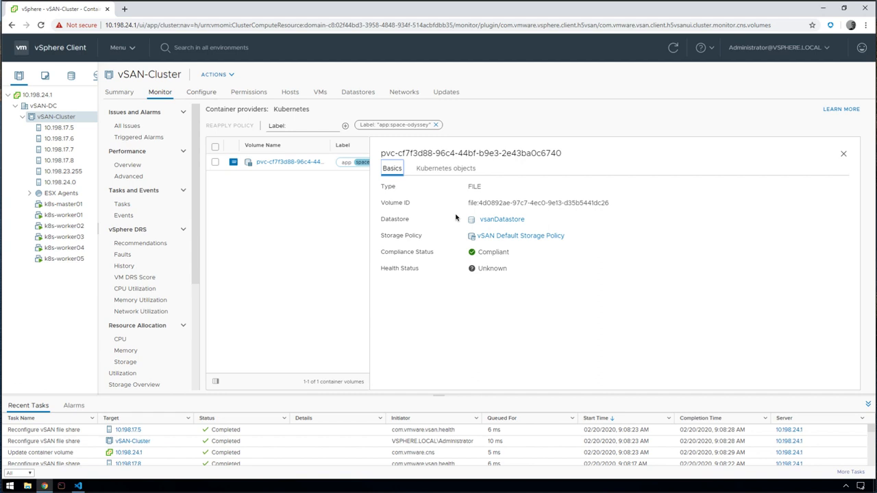
pyautogui.moveTo(471, 235)
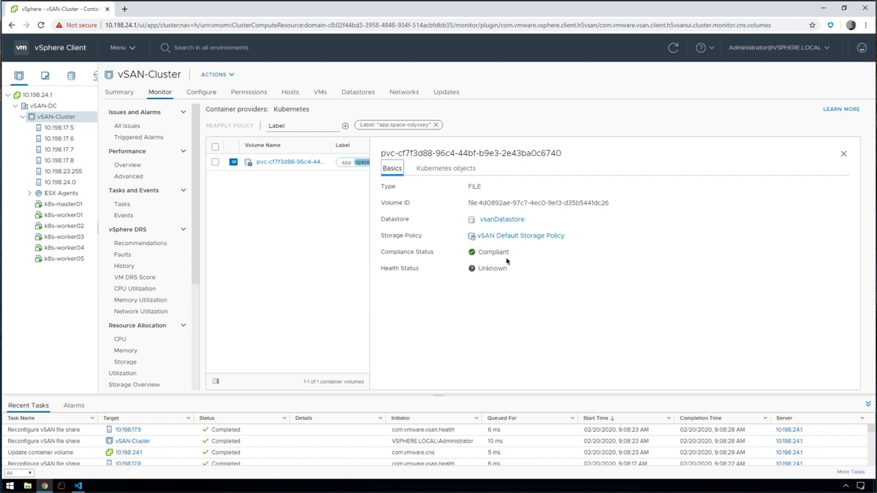
pyautogui.moveTo(513, 261)
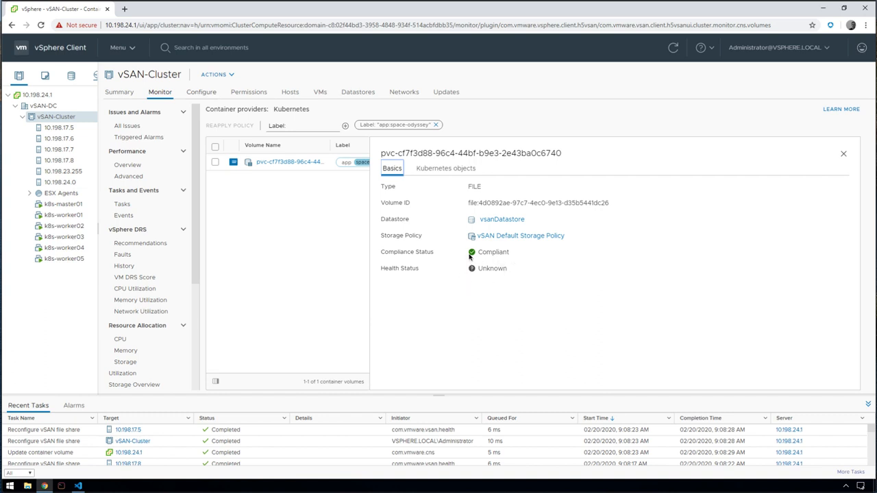
pyautogui.moveTo(785, 146)
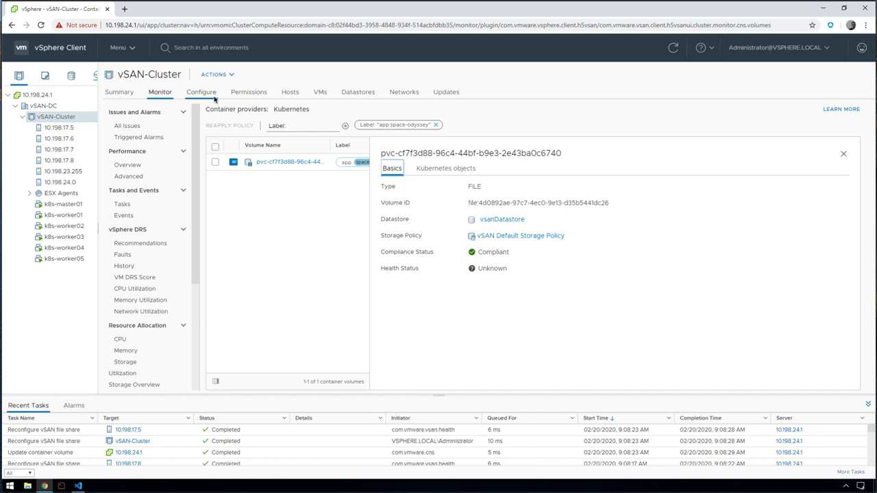
# Show the cluster's vSAN File Service Shares, listing one 51200 MB container volume share.
pyautogui.click(201, 91)
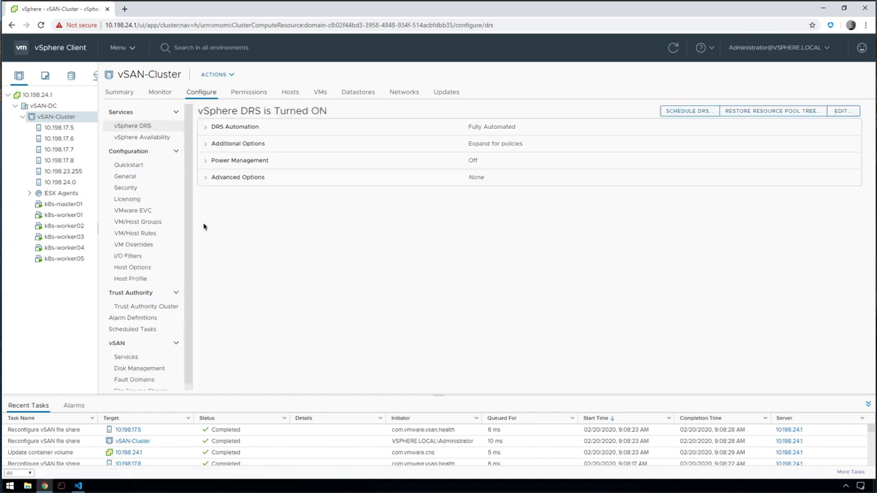
pyautogui.scroll(-3)
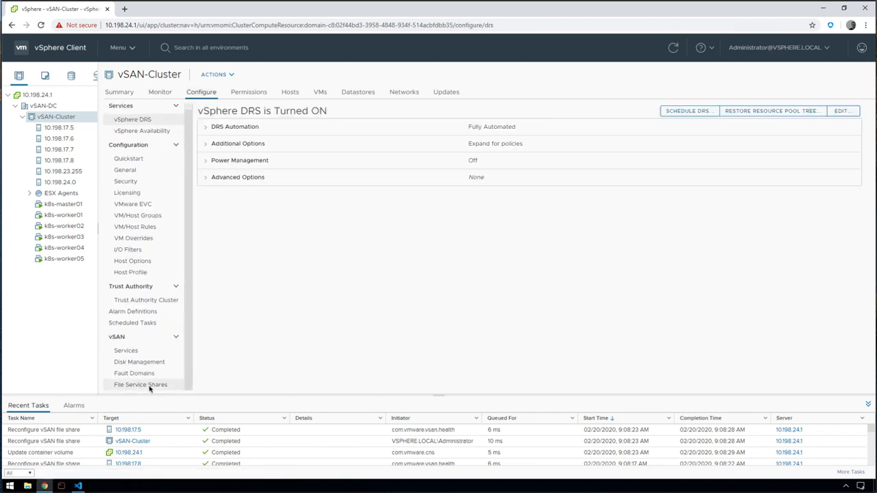
pyautogui.click(140, 385)
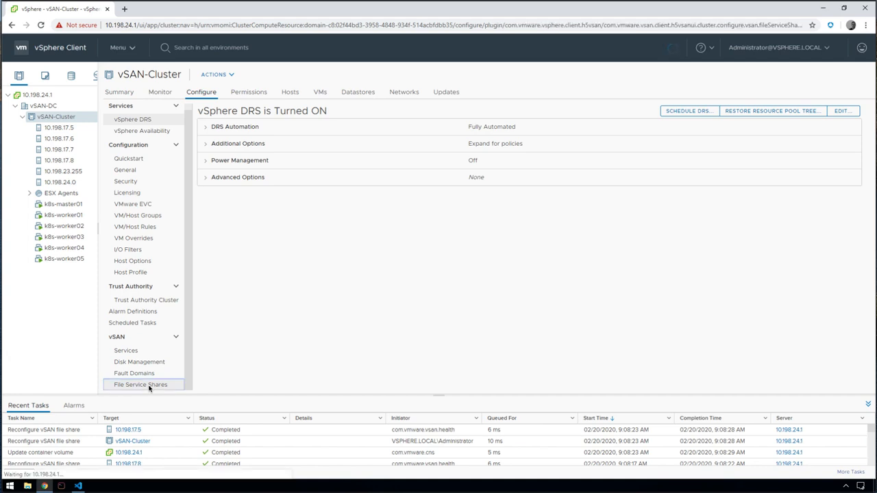
pyautogui.click(140, 384)
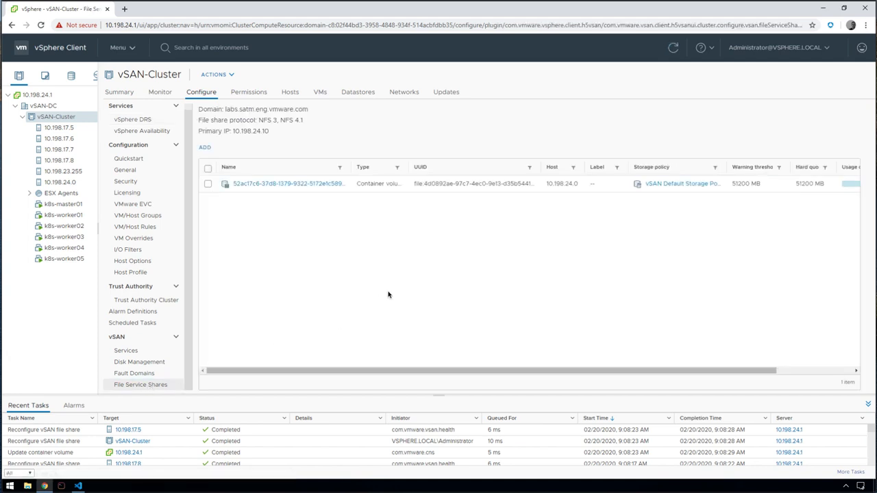
pyautogui.moveTo(392, 237)
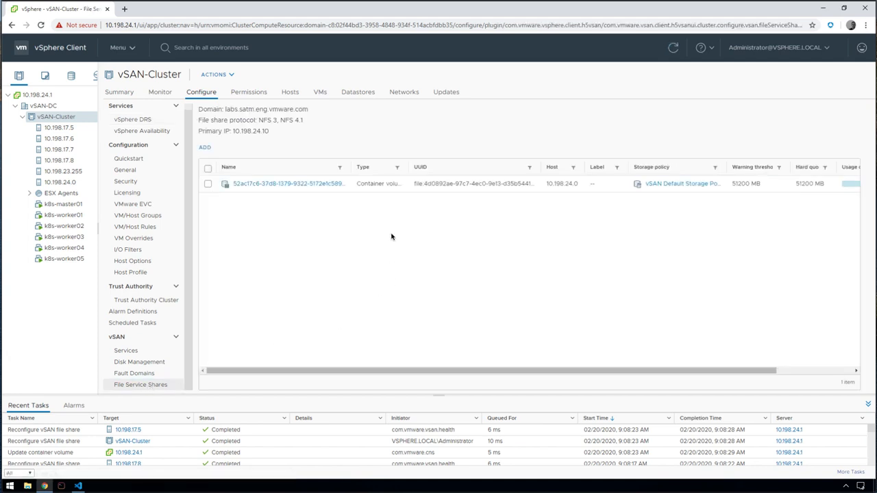
pyautogui.moveTo(288, 207)
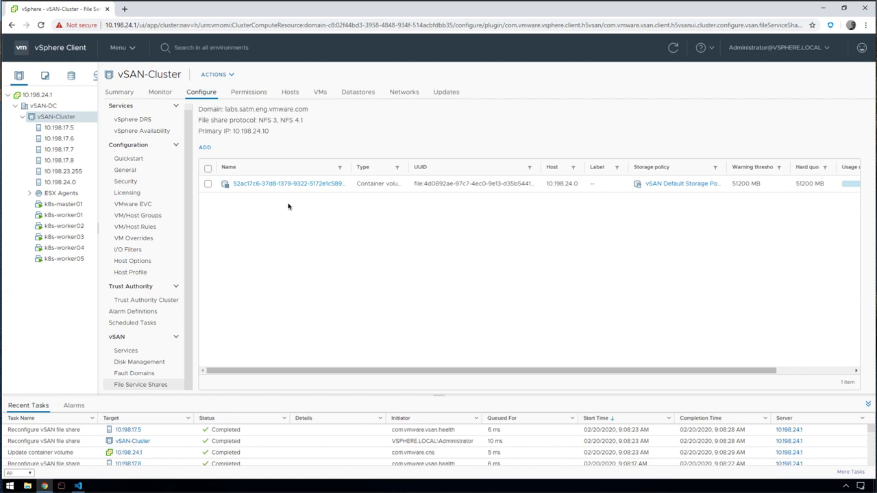
pyautogui.moveTo(274, 209)
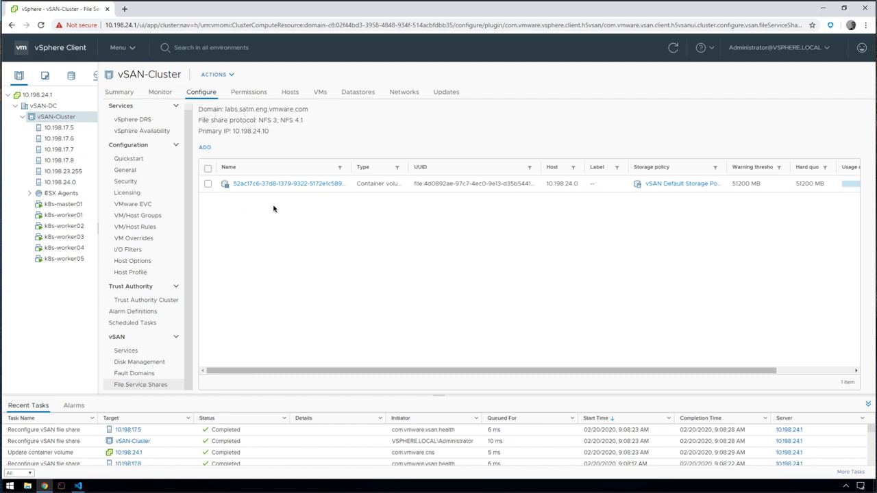
pyautogui.moveTo(568, 204)
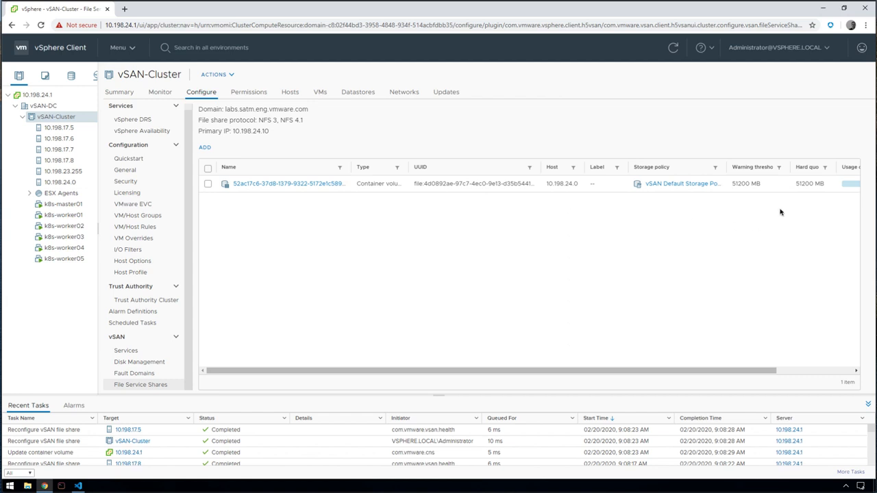
pyautogui.moveTo(759, 204)
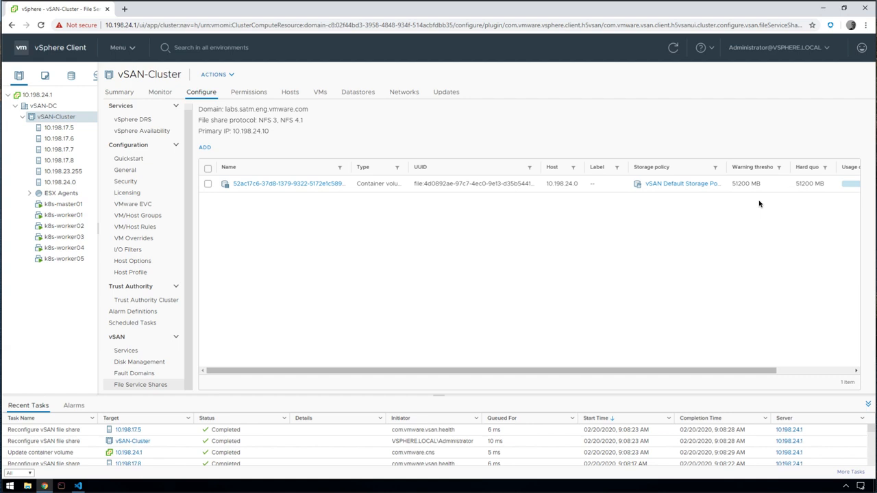
pyautogui.moveTo(386, 309)
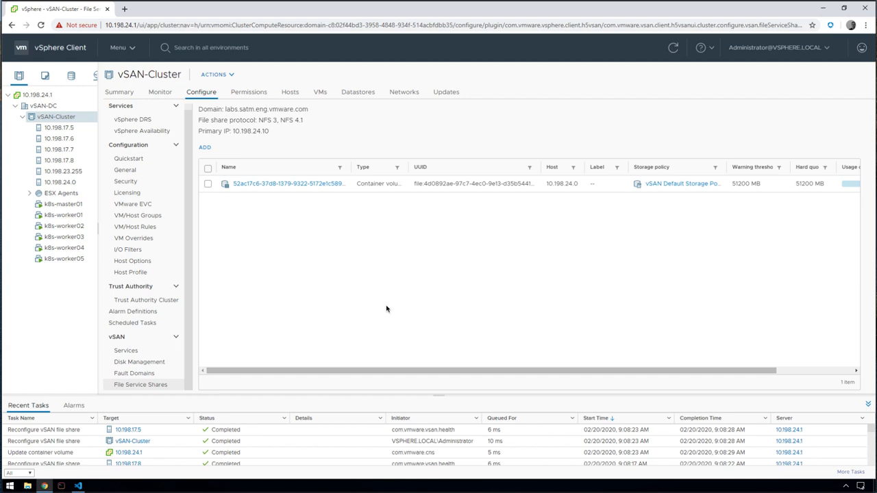
pyautogui.moveTo(80, 486)
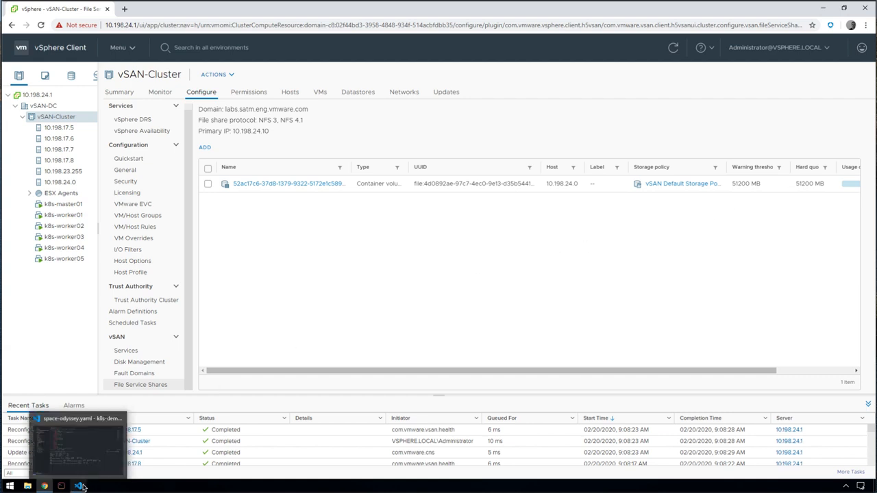
# Return to the terminal watch showing frontail, hal and john running with spacey-pvc bound RWX.
pyautogui.click(78, 486)
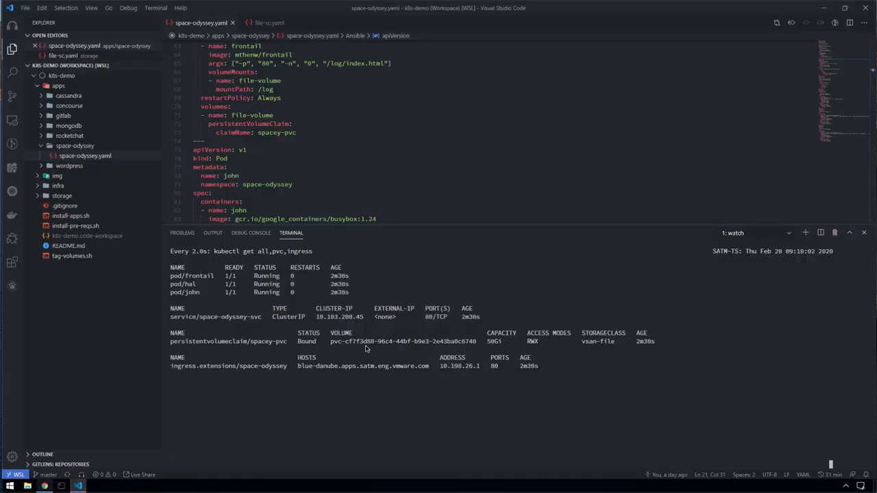
pyautogui.moveTo(261, 300)
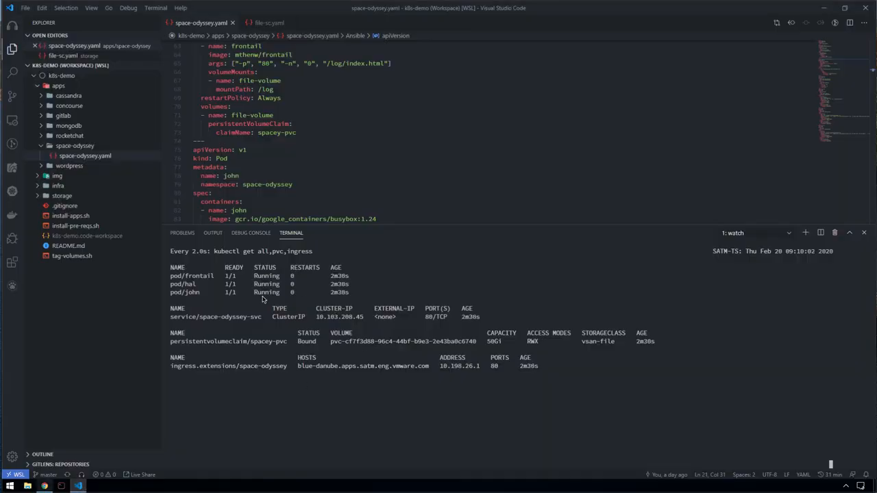
pyautogui.moveTo(282, 284)
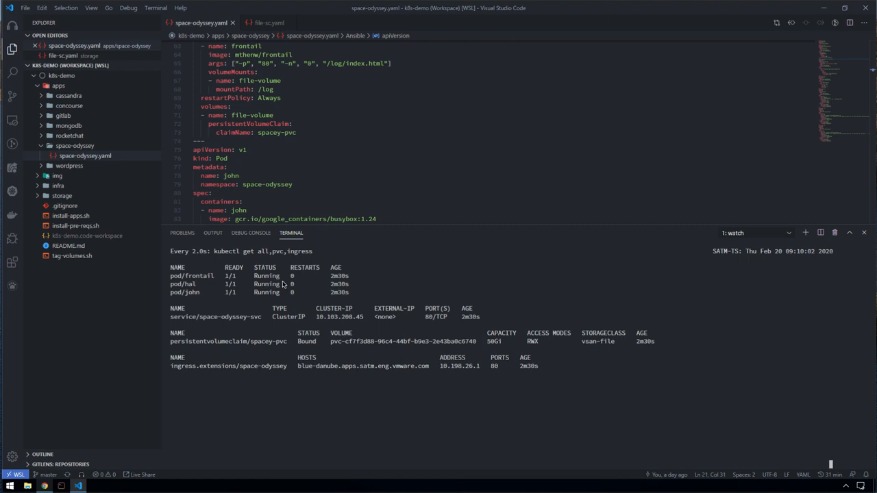
pyautogui.moveTo(340, 375)
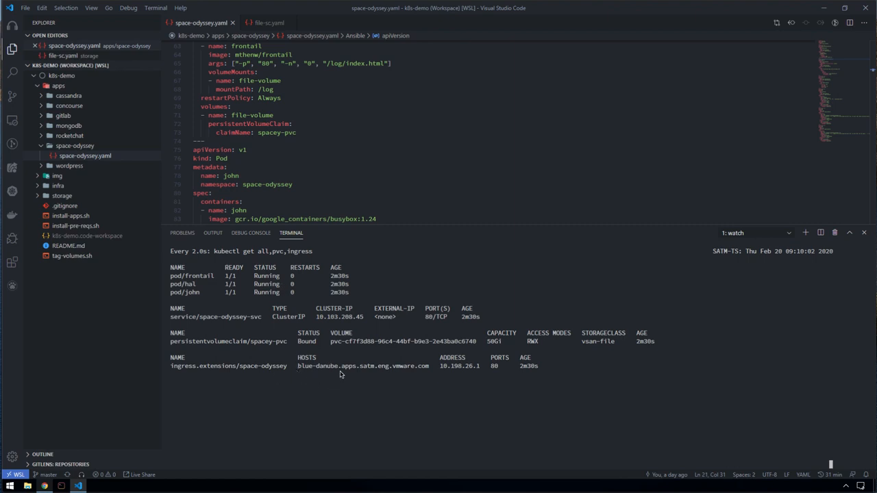
pyautogui.moveTo(365, 376)
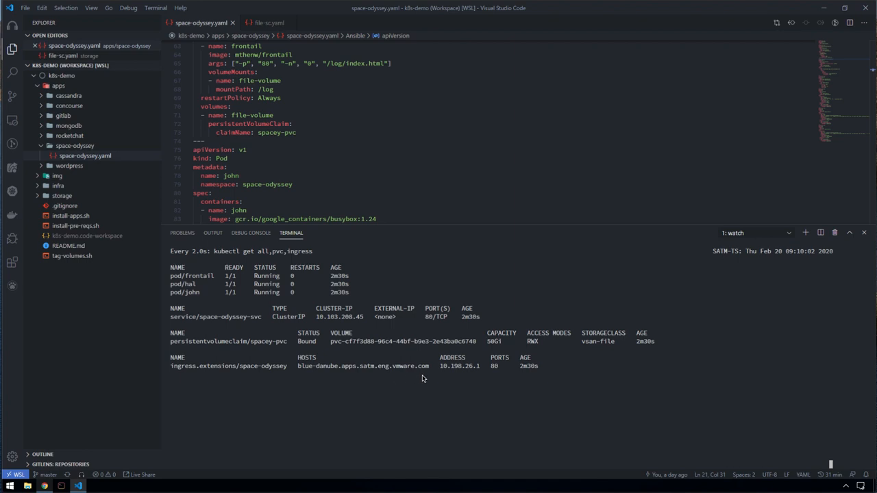
pyautogui.moveTo(432, 367)
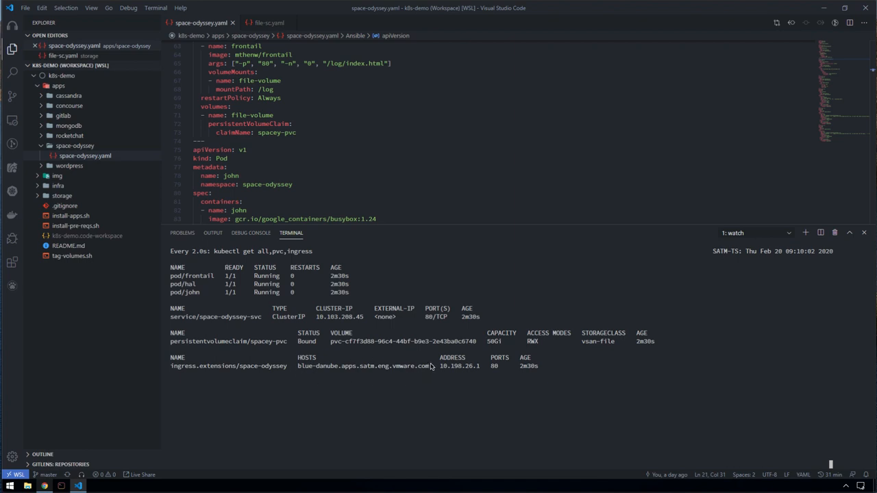
pyautogui.moveTo(183, 427)
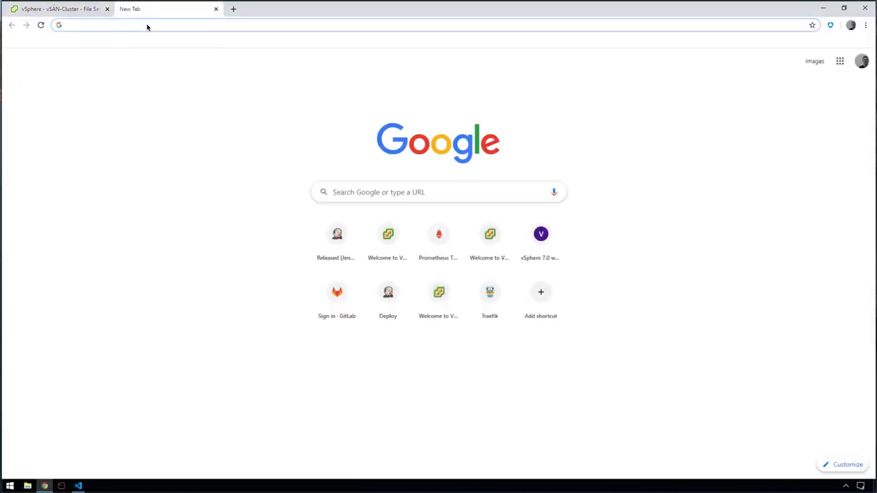
# Open blue-danube.apps.satm.eng.vmware.com to view the shared John and HAL log.
pyautogui.write('blue')
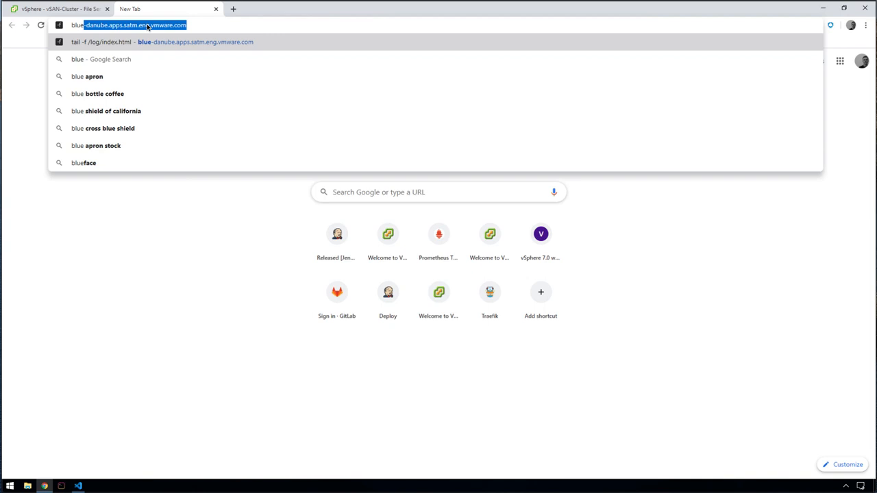
pyautogui.click(165, 42)
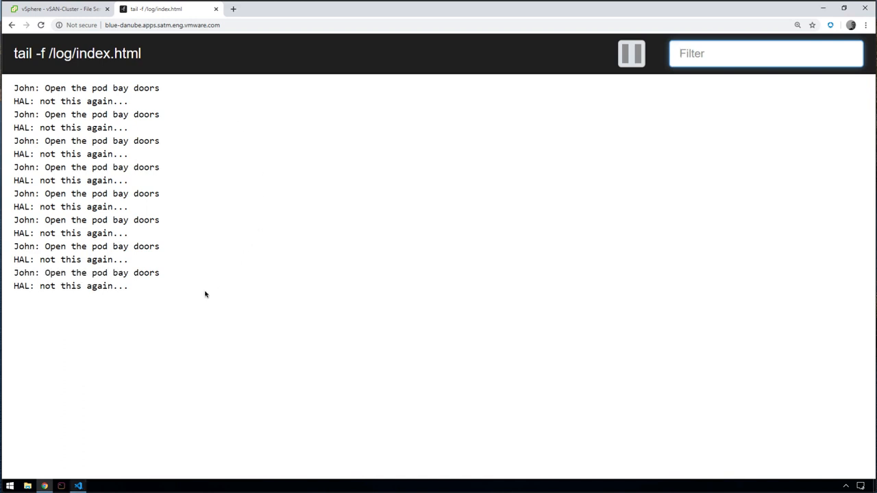
pyautogui.moveTo(98, 473)
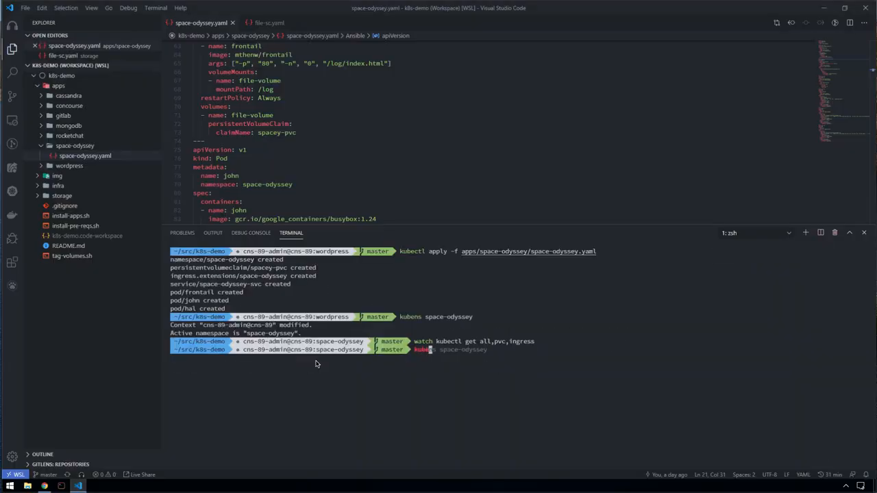
# Delete pod hal and restart watch kubectl get all,pvc,ingress.
pyautogui.write('kubectl delete po hal')
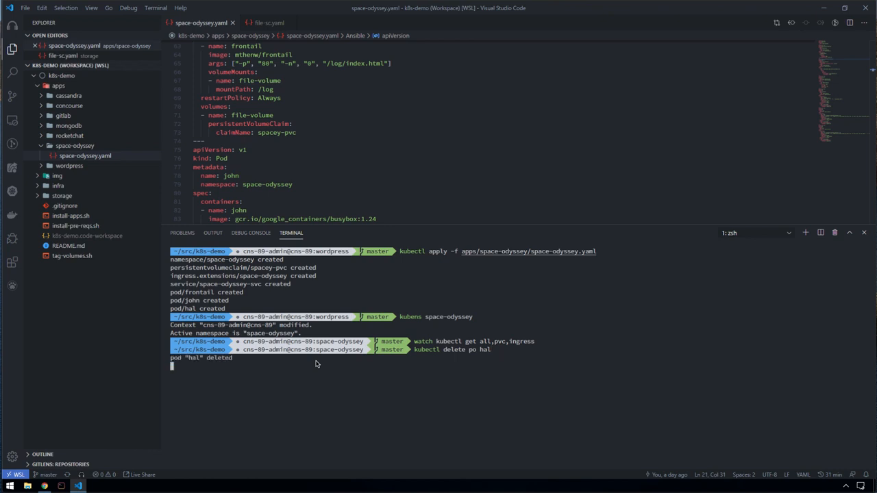
pyautogui.press('ctrl+c')
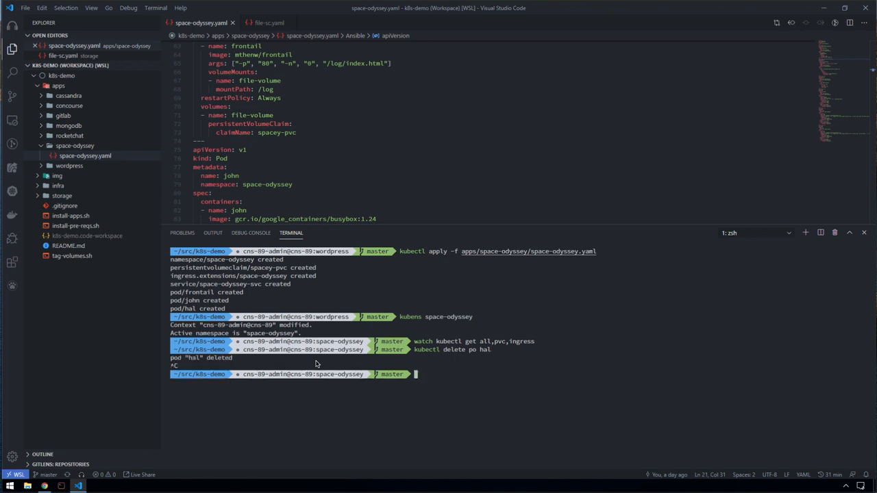
pyautogui.write('watch kubectl get all,pvc,ingress')
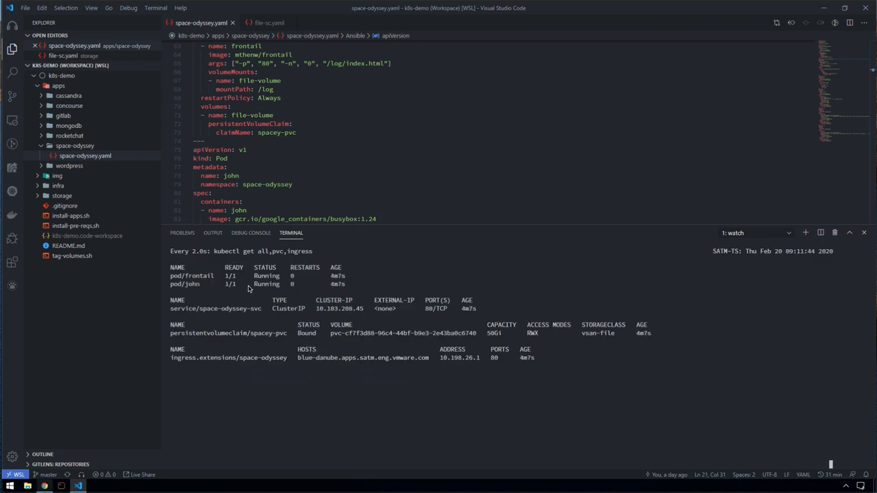
pyautogui.moveTo(207, 286)
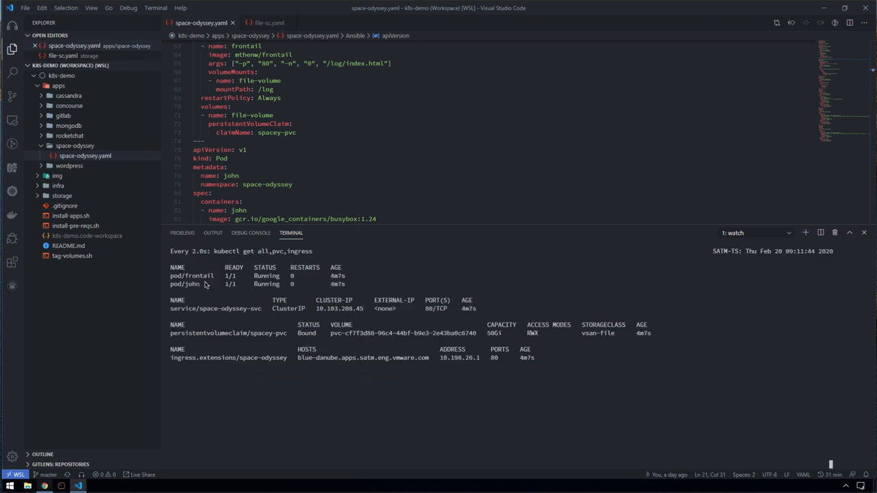
pyautogui.moveTo(120, 408)
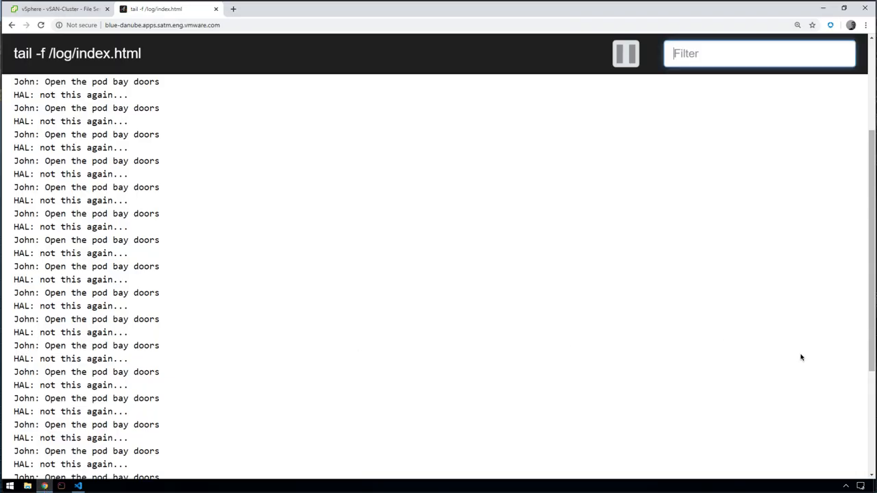
pyautogui.moveTo(873, 414)
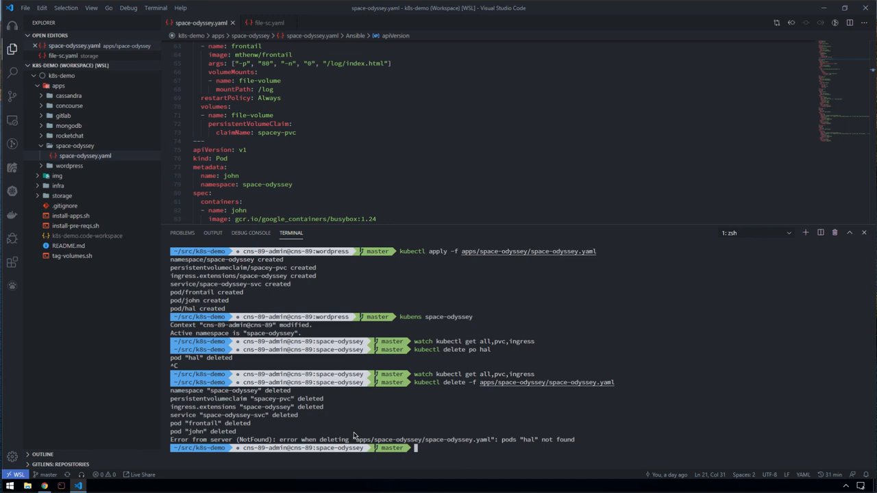
pyautogui.moveTo(529, 469)
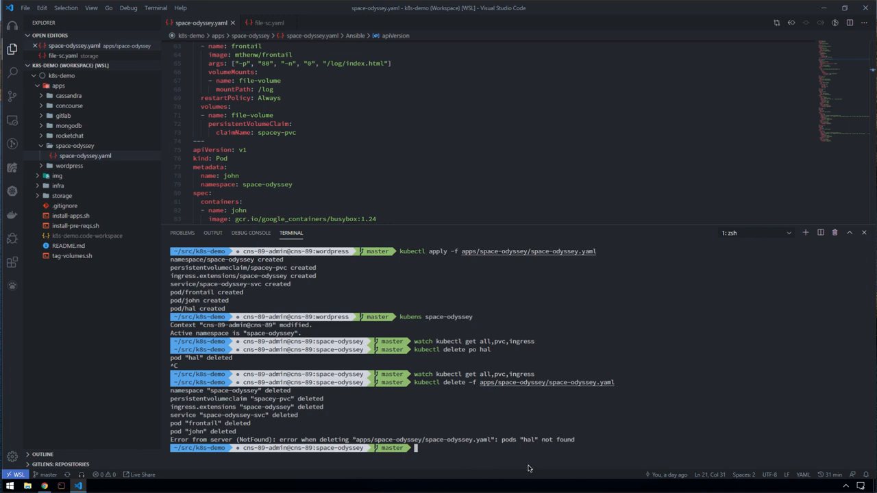
pyautogui.moveTo(514, 434)
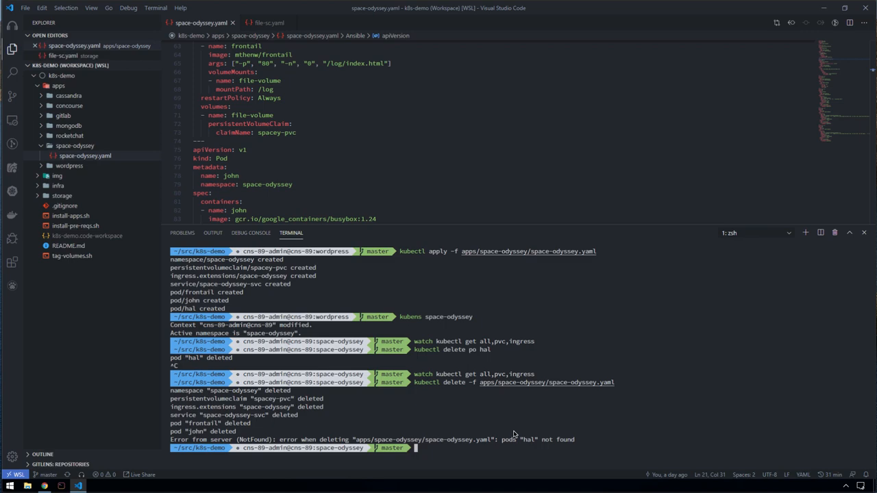
pyautogui.moveTo(152, 434)
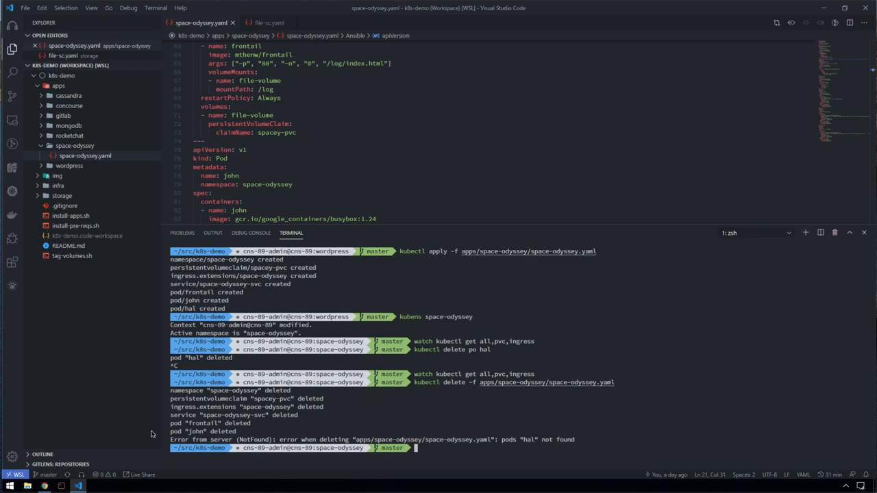
# Switch to Chrome after deleting the space-odyssey manifest resources.
pyautogui.click(45, 486)
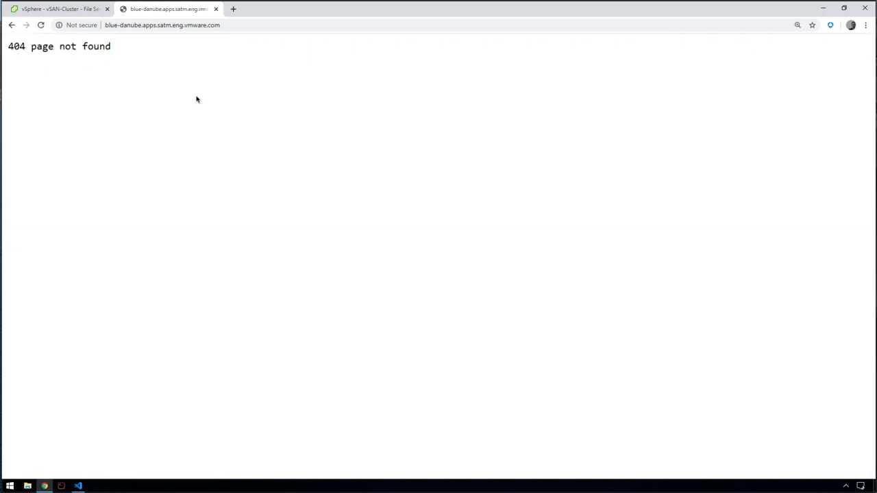
# Return to the vSphere file shares page showing the share removal completed.
pyautogui.click(58, 9)
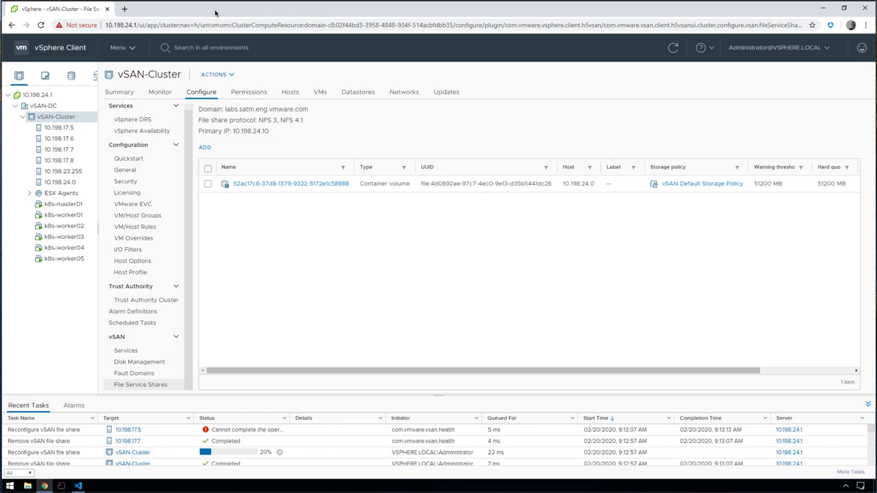
pyautogui.moveTo(642, 87)
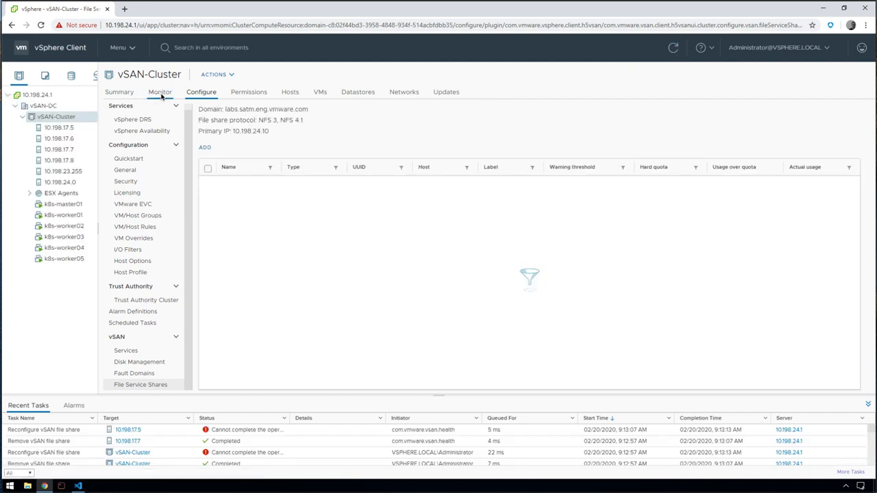
# Show the cluster's Cloud Native Storage container volumes list under Monitor.
pyautogui.click(159, 91)
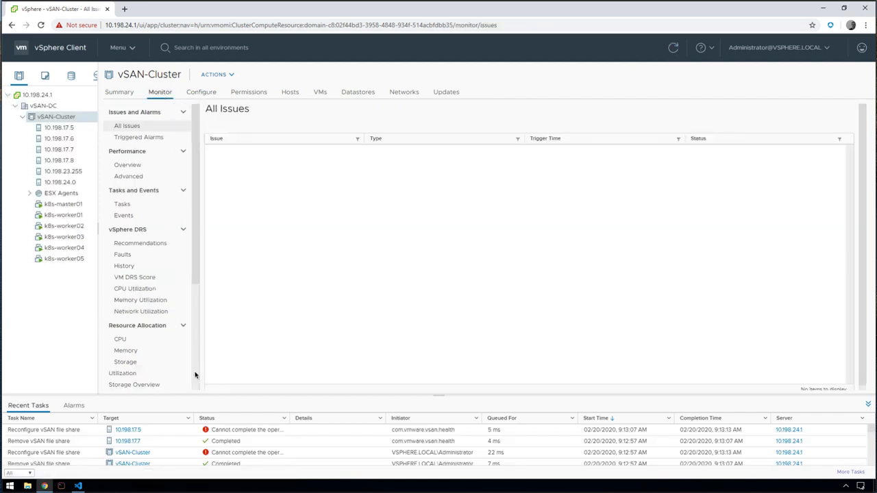
pyautogui.scroll(-3)
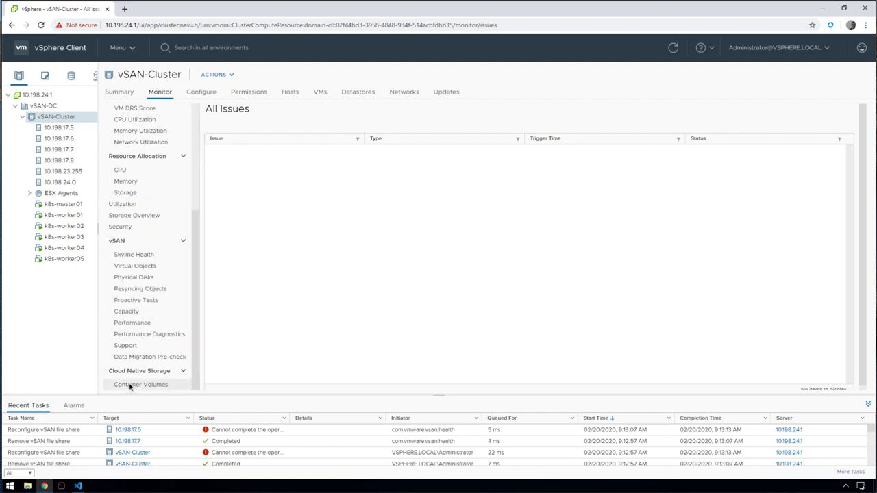
pyautogui.click(141, 384)
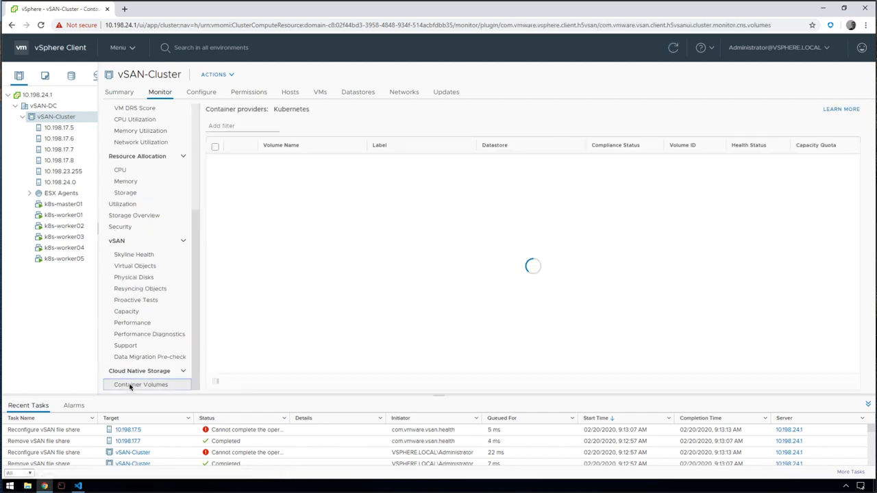
pyautogui.click(141, 385)
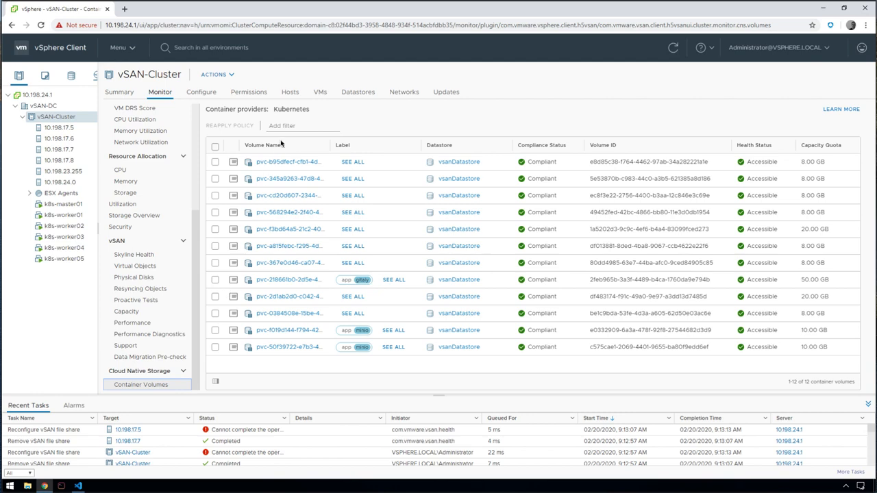
# Add a Label filter to the volume list and enter 'app:'.
pyautogui.click(302, 126)
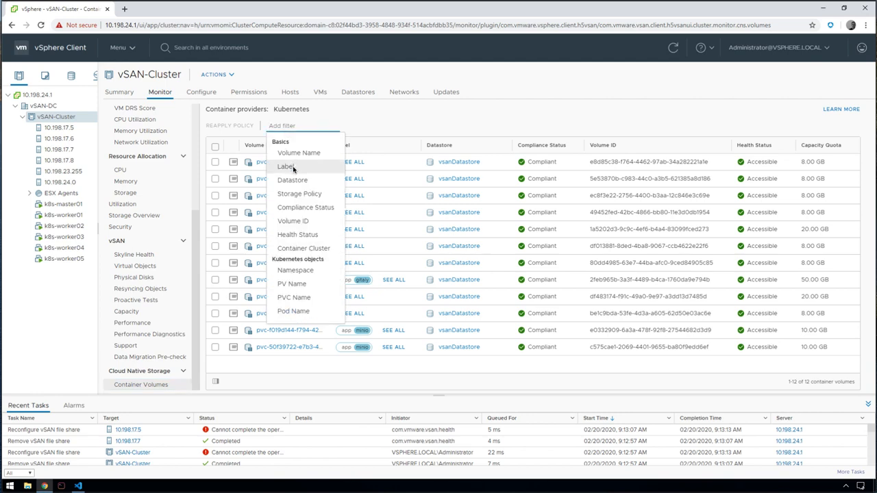
pyautogui.click(285, 165)
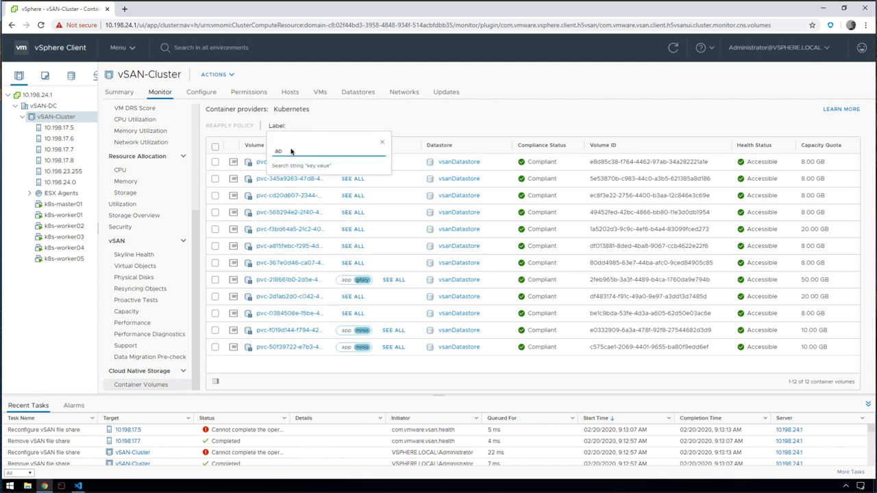
pyautogui.write('app:')
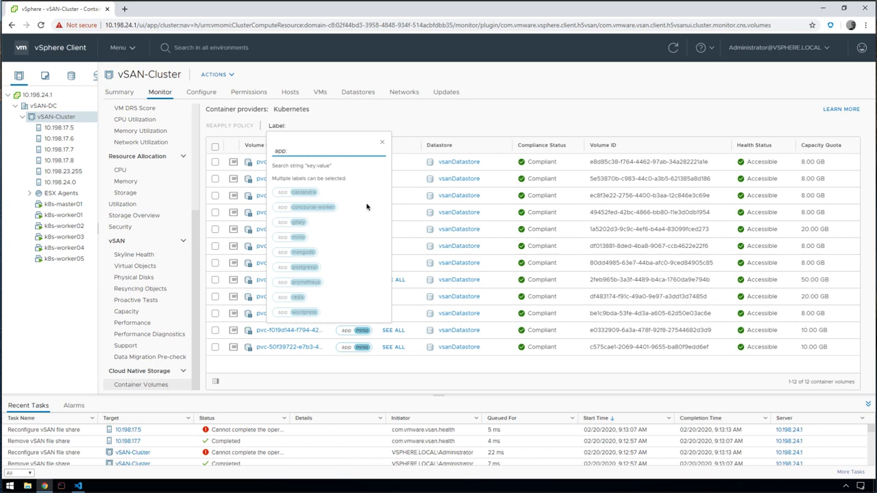
pyautogui.moveTo(305, 300)
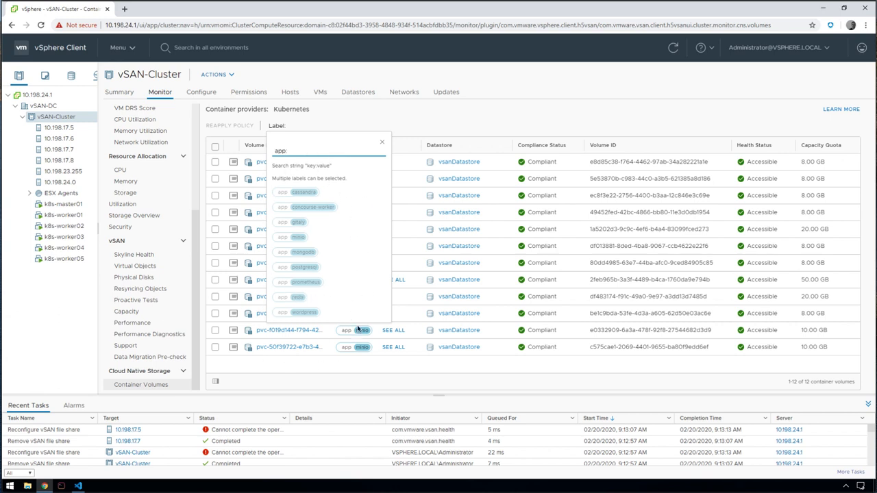
pyautogui.moveTo(343, 226)
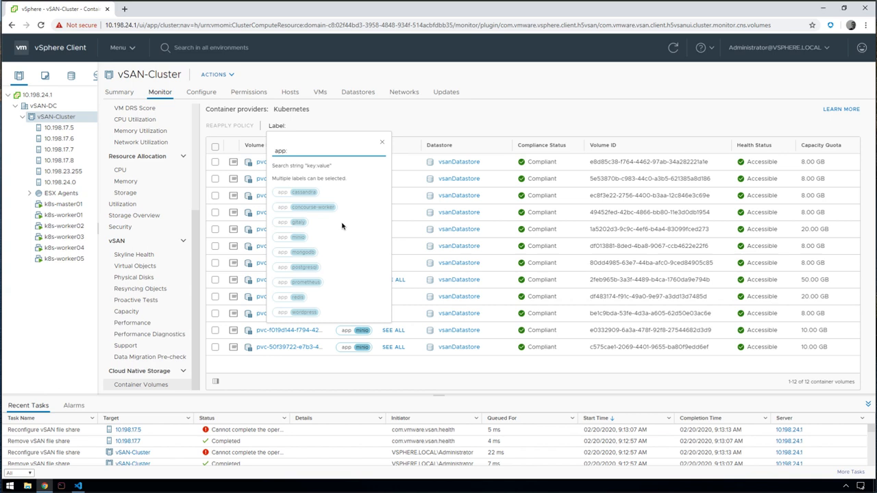